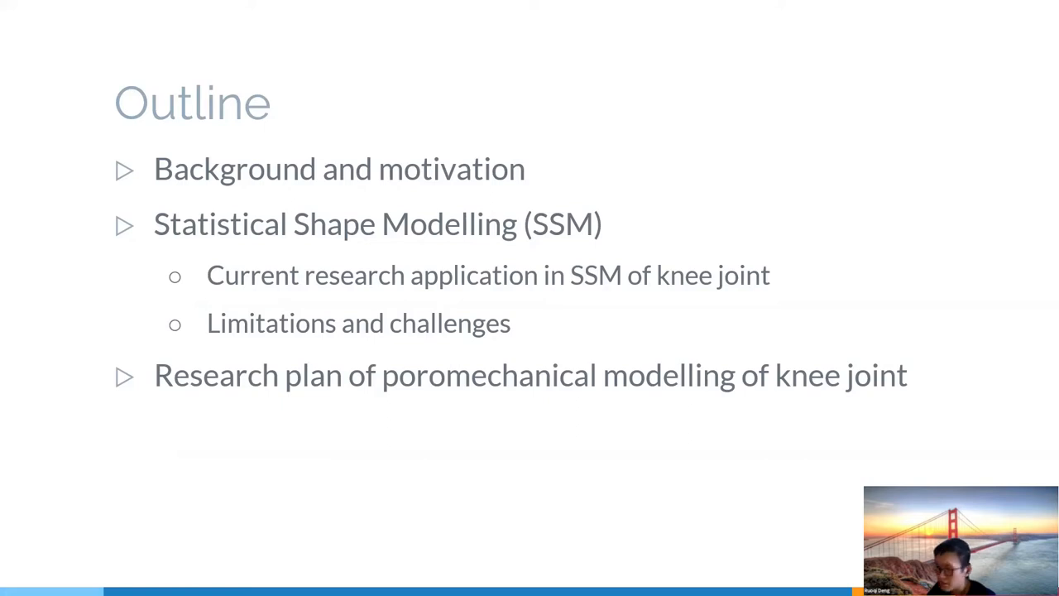
{"action": "key", "text": "Right"}
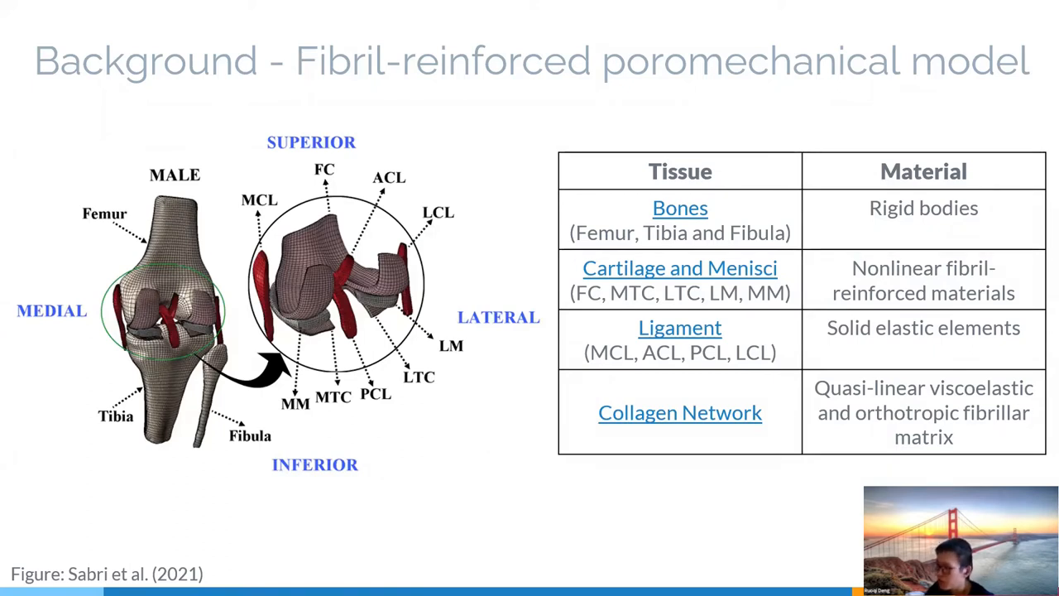
{"action": "key", "text": "Right"}
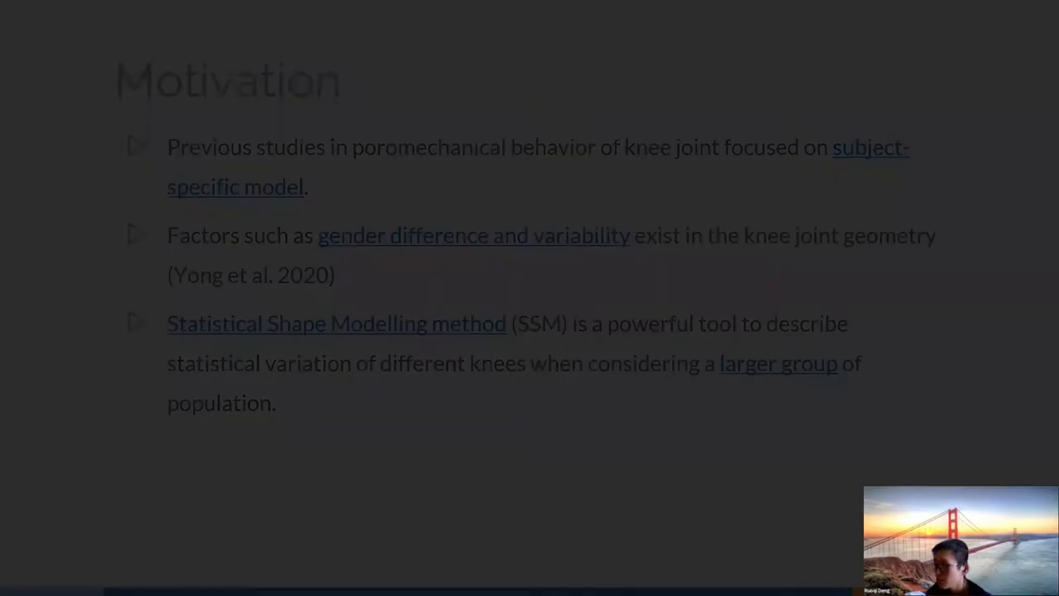
{"action": "key", "text": "Right"}
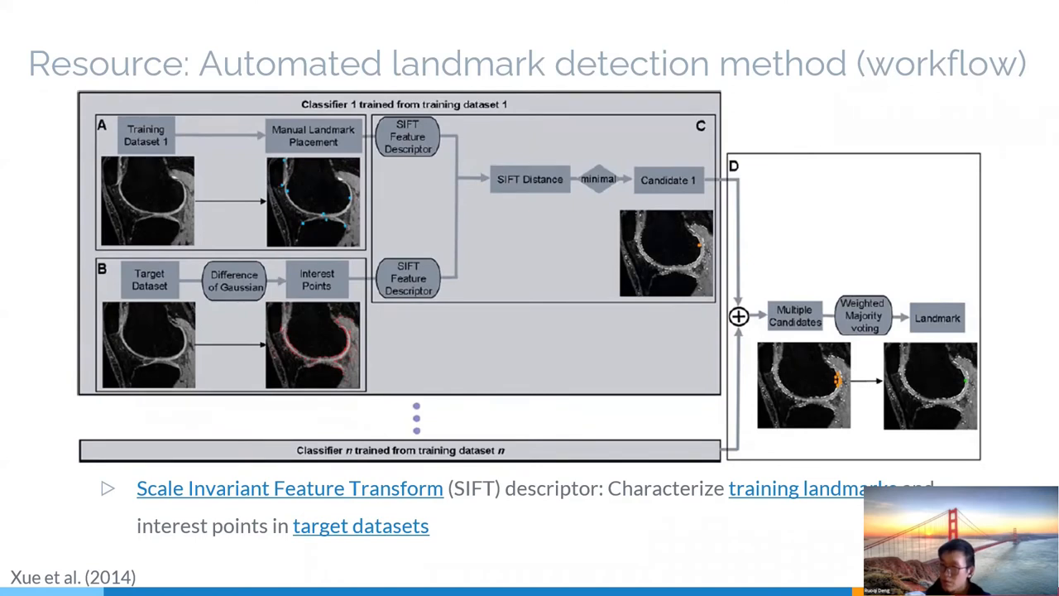
{"action": "key", "text": "Right"}
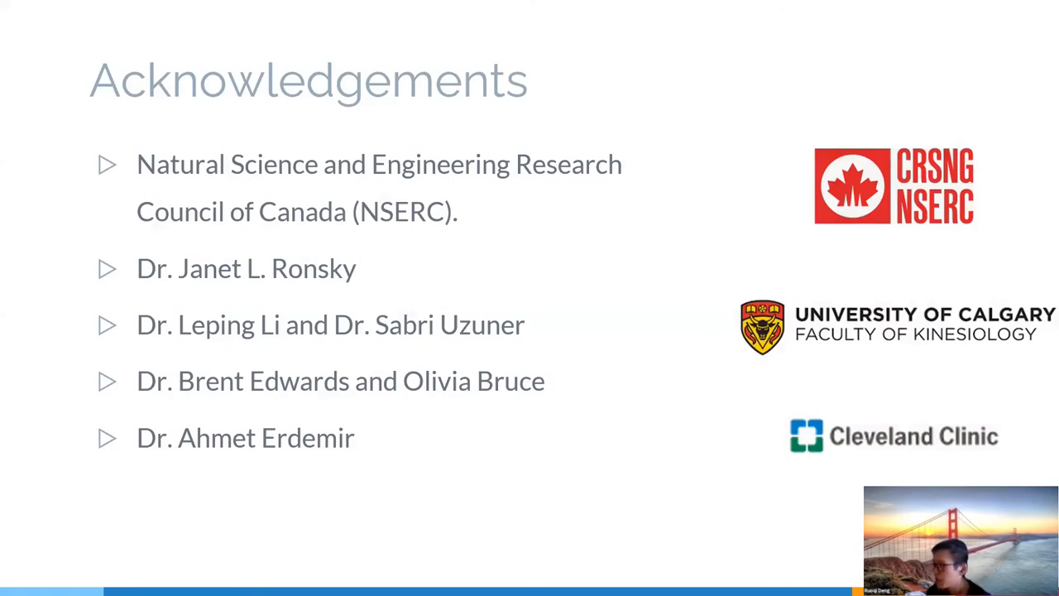